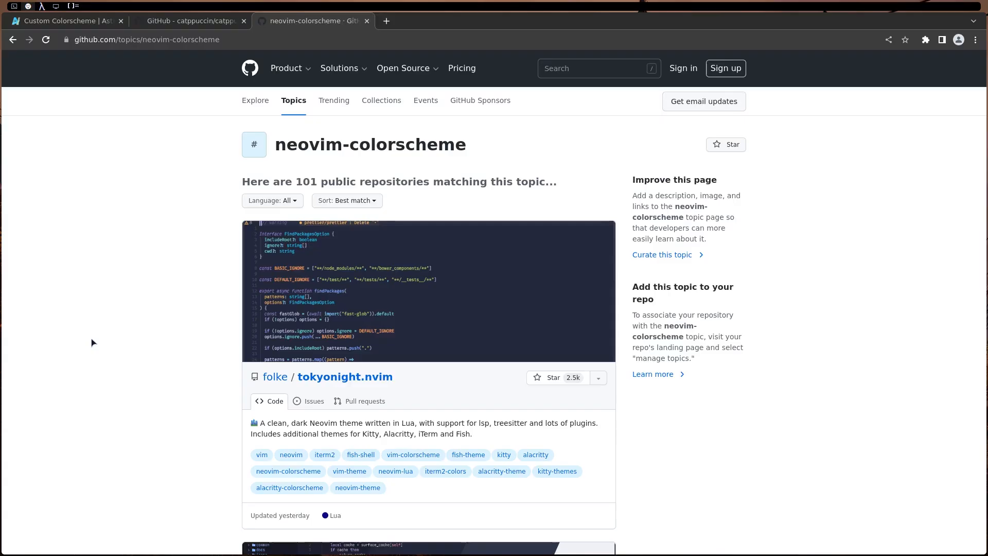
Switch to the telescope.nvim tab and scroll its README to the Installation section.
scroll("down", 3)
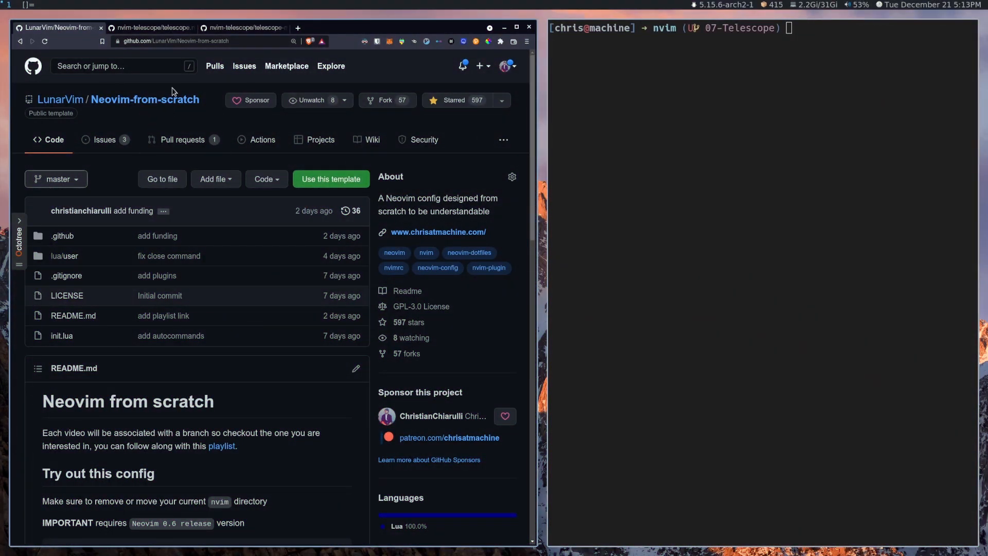
mouse_move(71, 188)
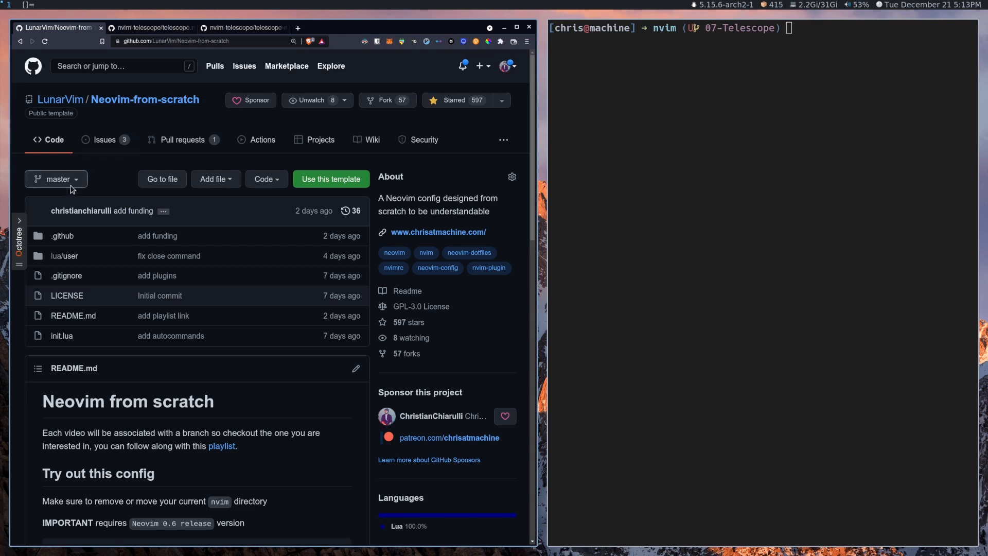
left_click(152, 28)
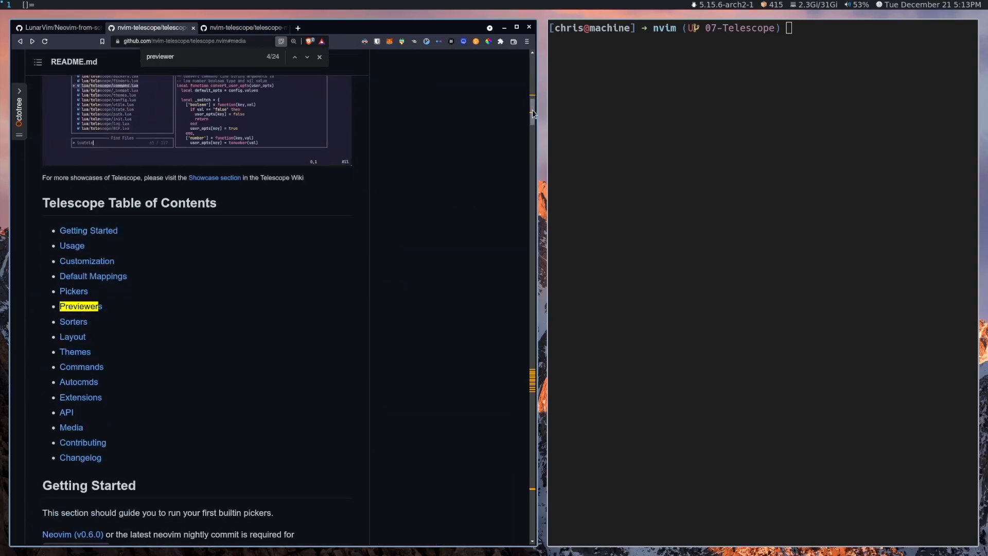
scroll("down", 3)
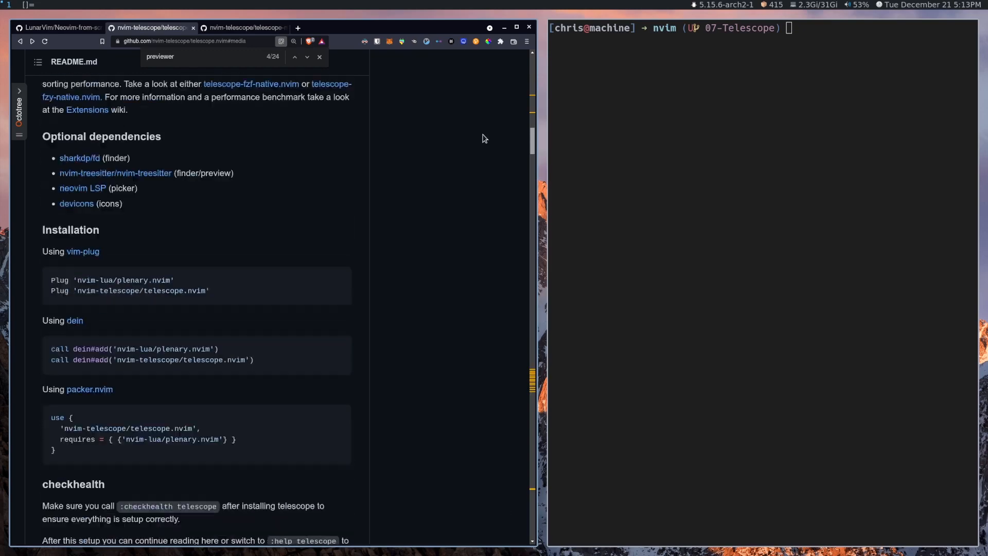
scroll("up", 3)
type("Telescope builtin")
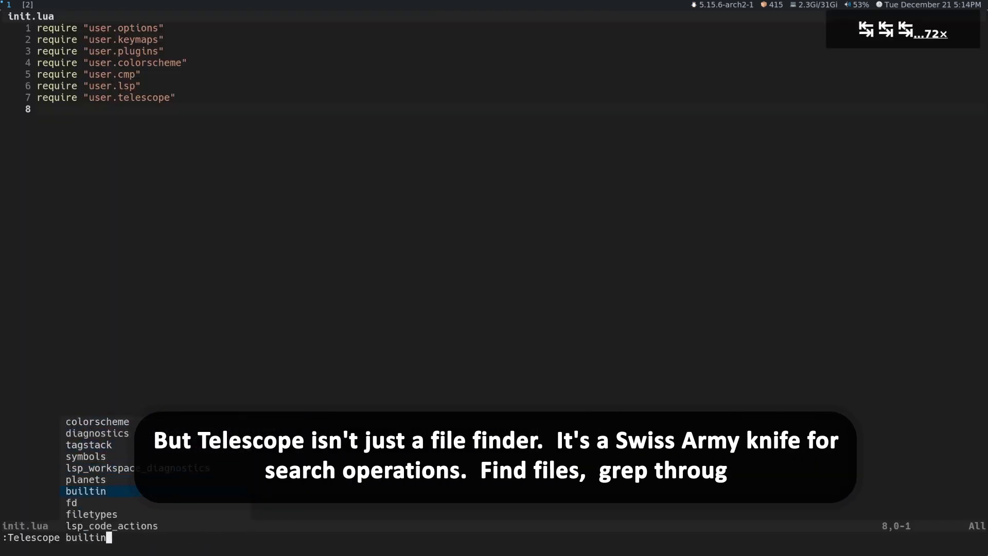
Run ':Telescope find_files' after cycling past the git_files completion.
type("git_file")
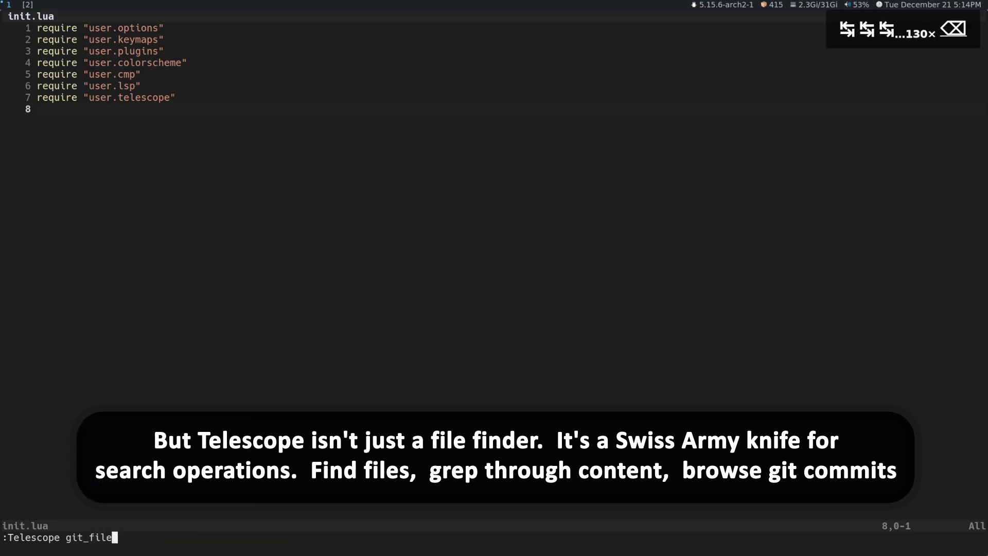
type("find_files")
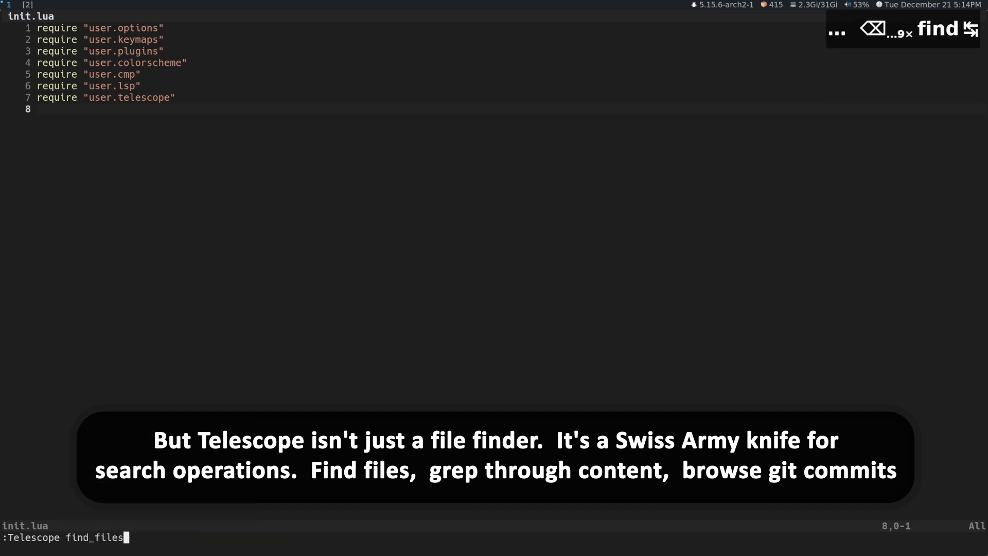
key("Return")
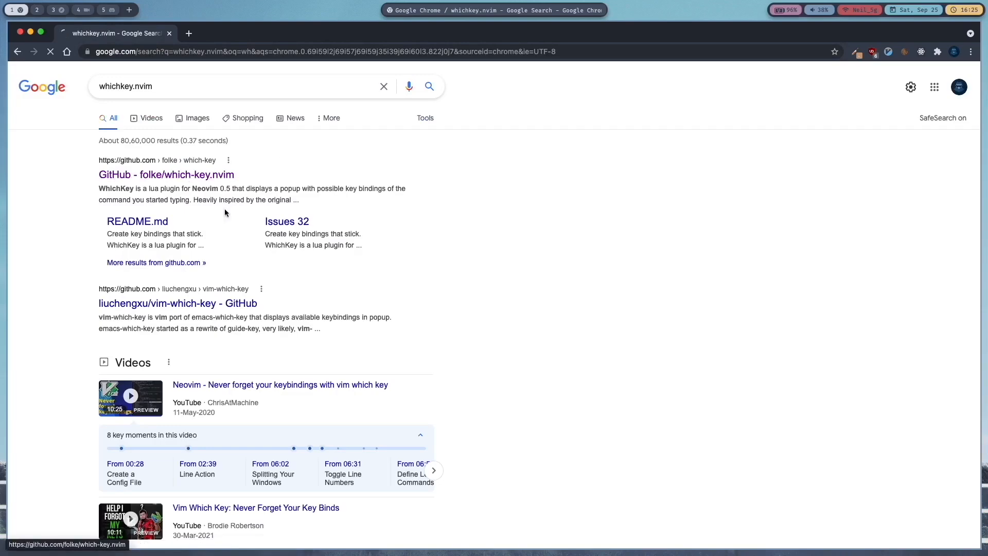
Open the folke/which-key.nvim Google result and scroll its README to Features.
left_click(165, 174)
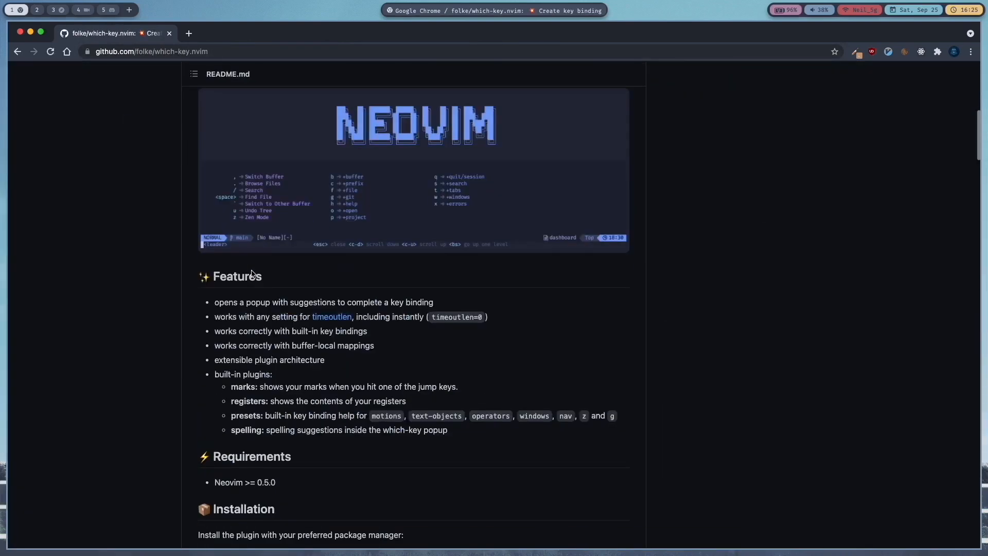
scroll("down", 3)
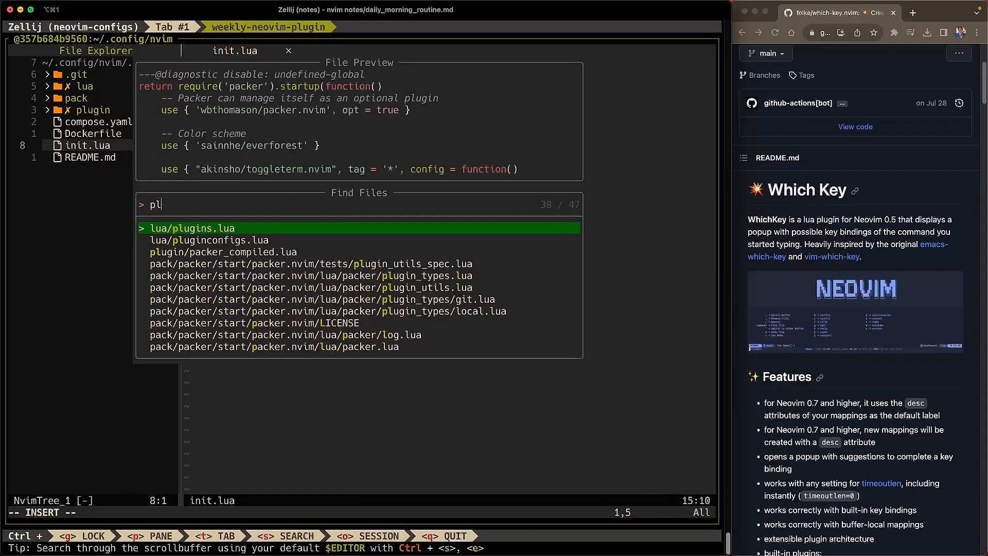
Open lua/plugins.lua, dismiss the which-key module error, and run :PackerInstall.
key("Return")
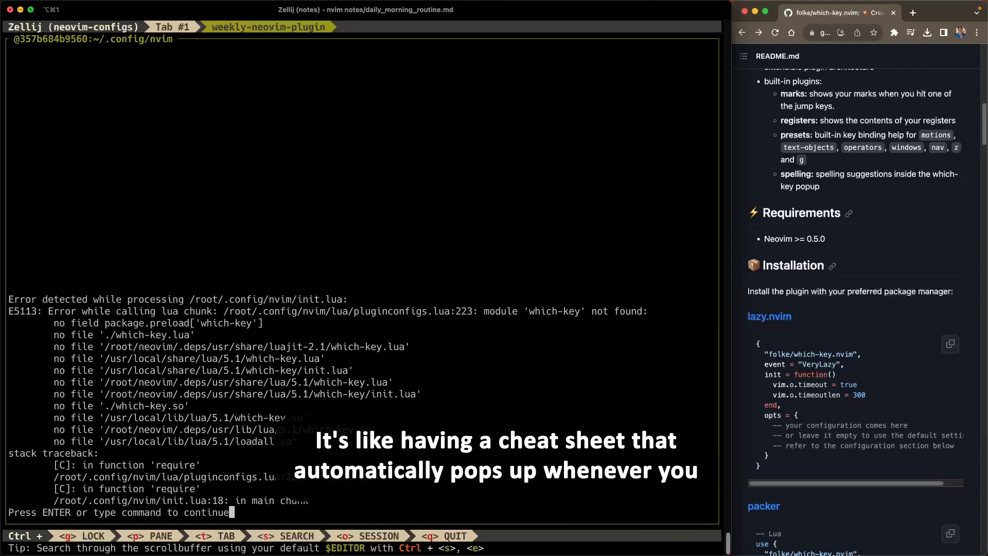
key("Return")
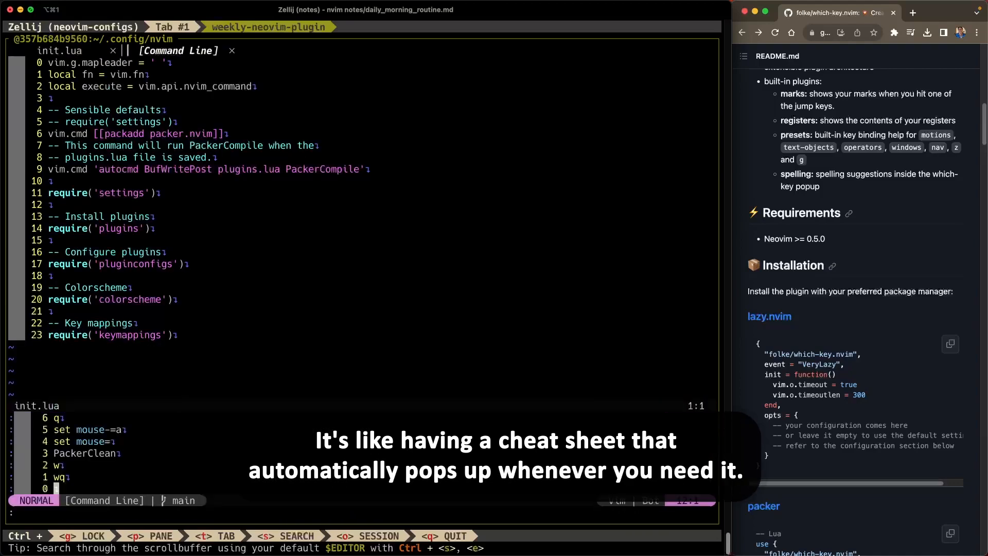
type(":PackerInstall")
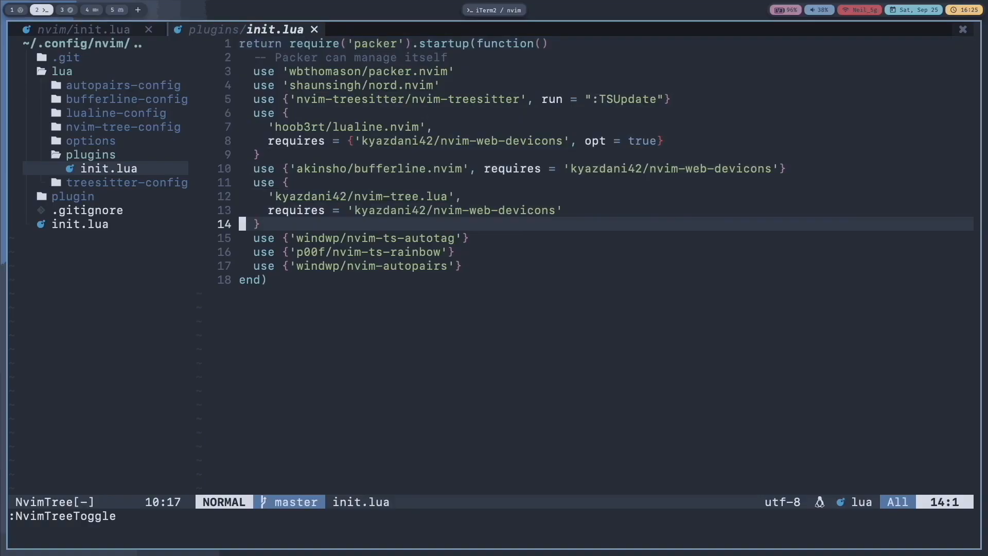
Add use {'folke/which-key.nvim'} to plugins/init.lua and run :PackerSync.
type("use {}")
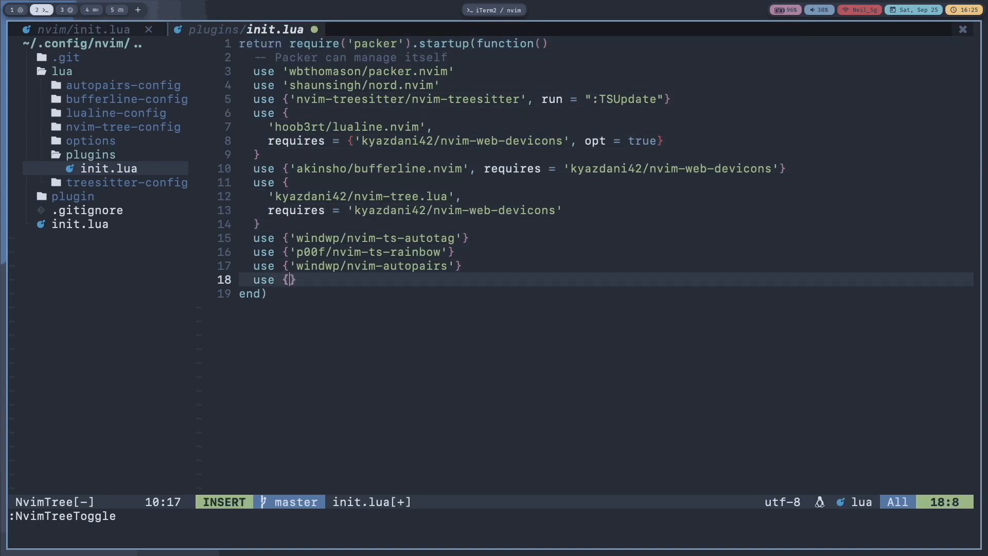
type("'folke/which-key.nvim'")
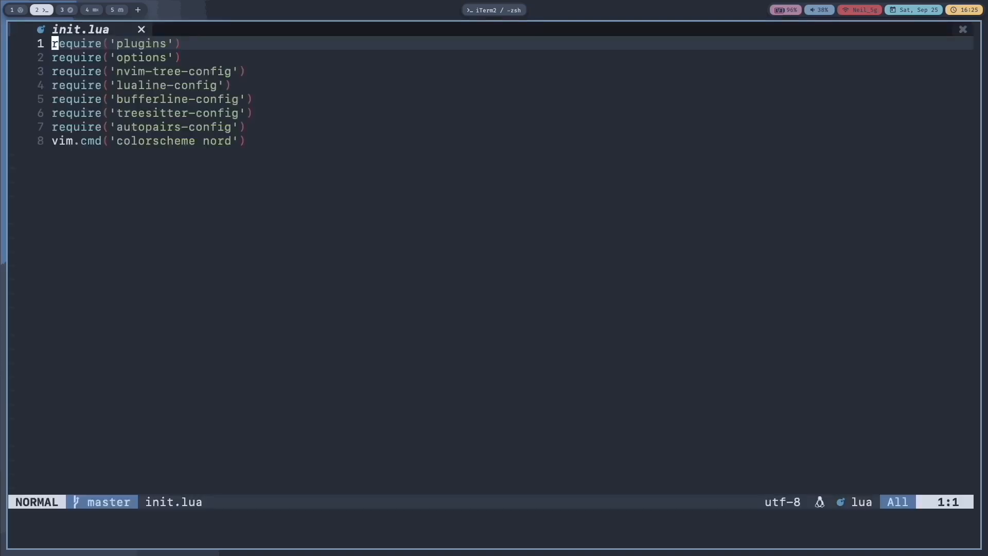
type(":Packersyn")
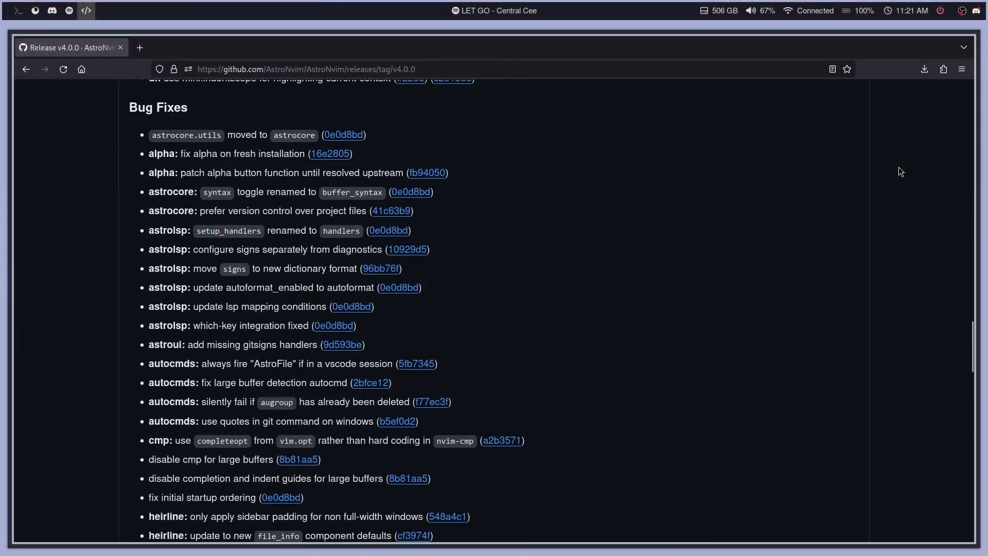
Open docs.astronvim.com Getting Started and scroll through Requirements and Optional Requirements.
left_click(86, 11)
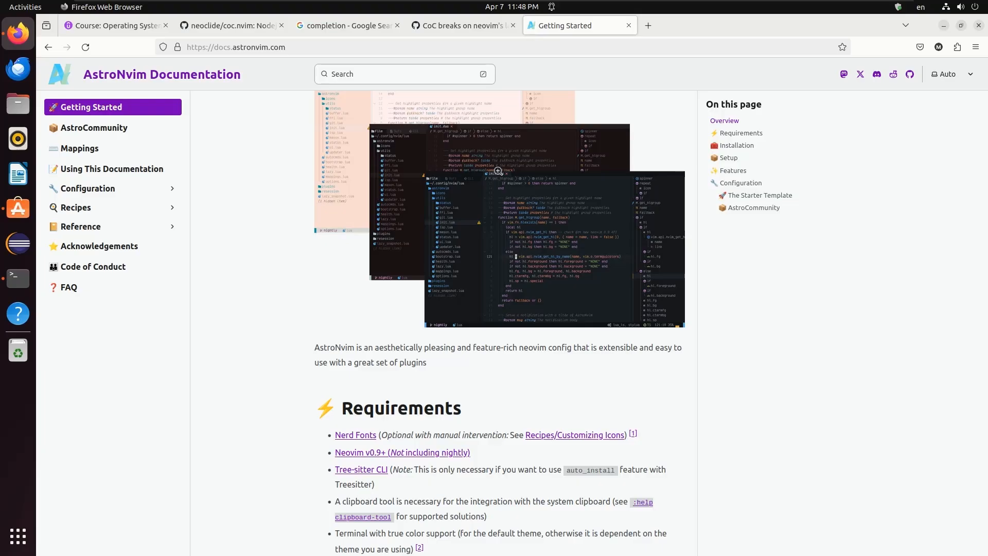
scroll("down", 3)
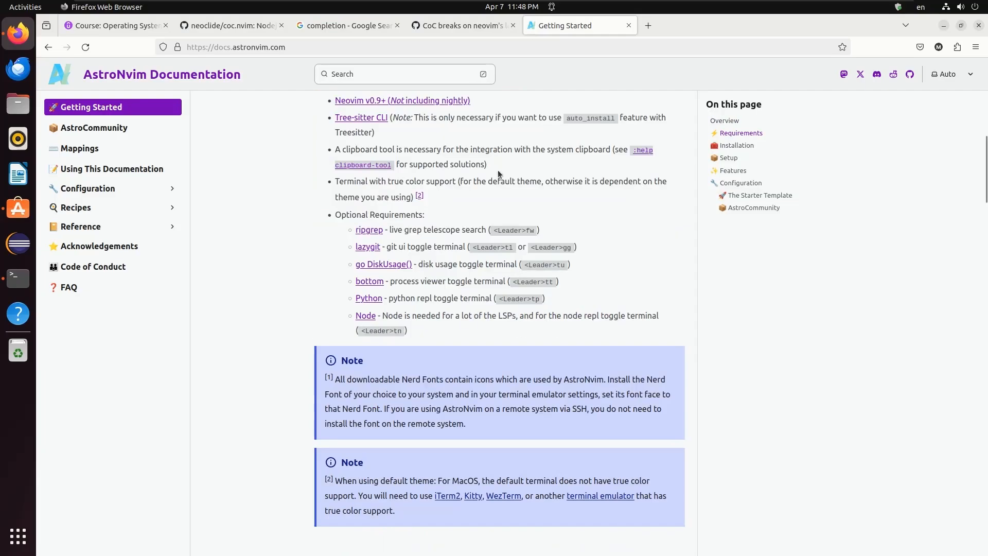
scroll("down", 3)
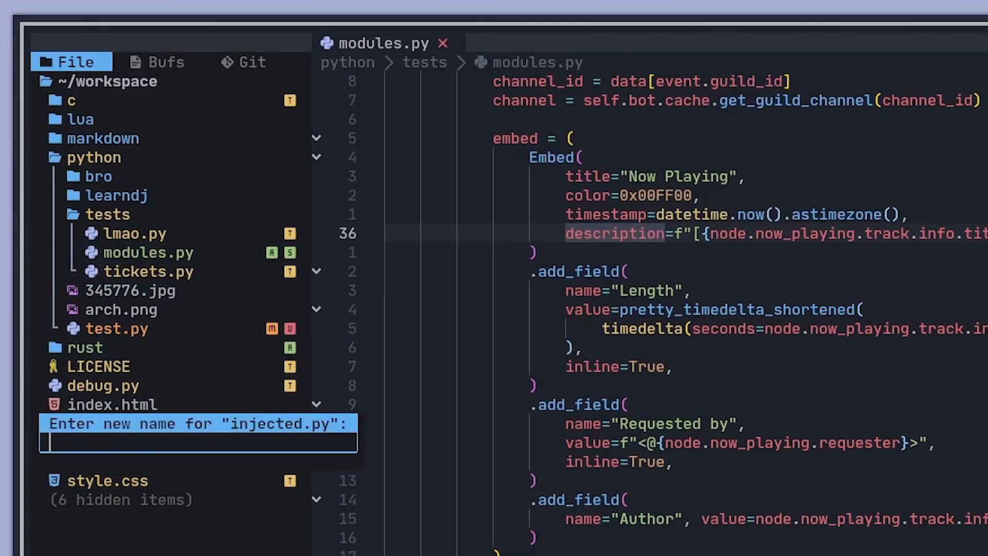
Rename injected.py to rename.py in Neo-tree.
type("rename.py")
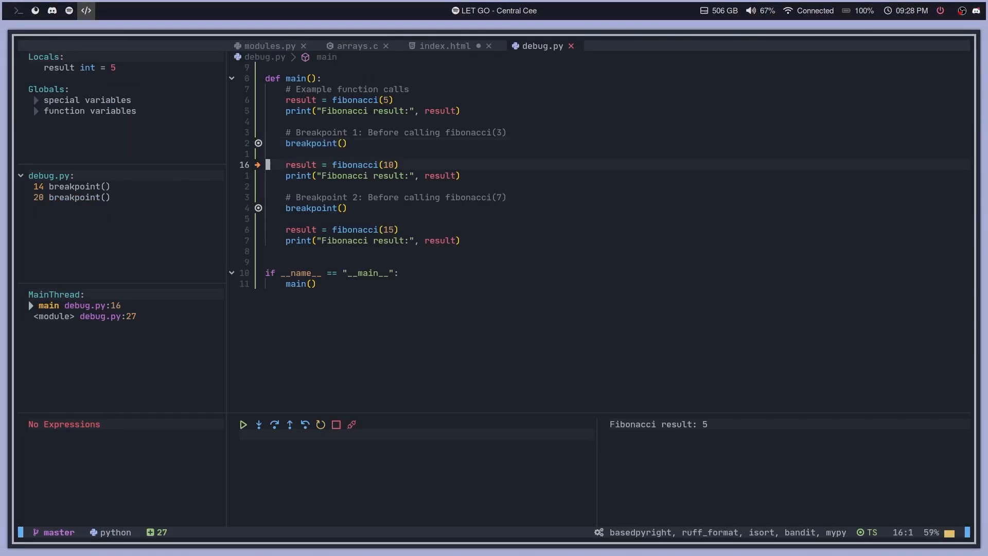
Continue the debug session past fibonacci(10) so it prints 55.
left_click(273, 423)
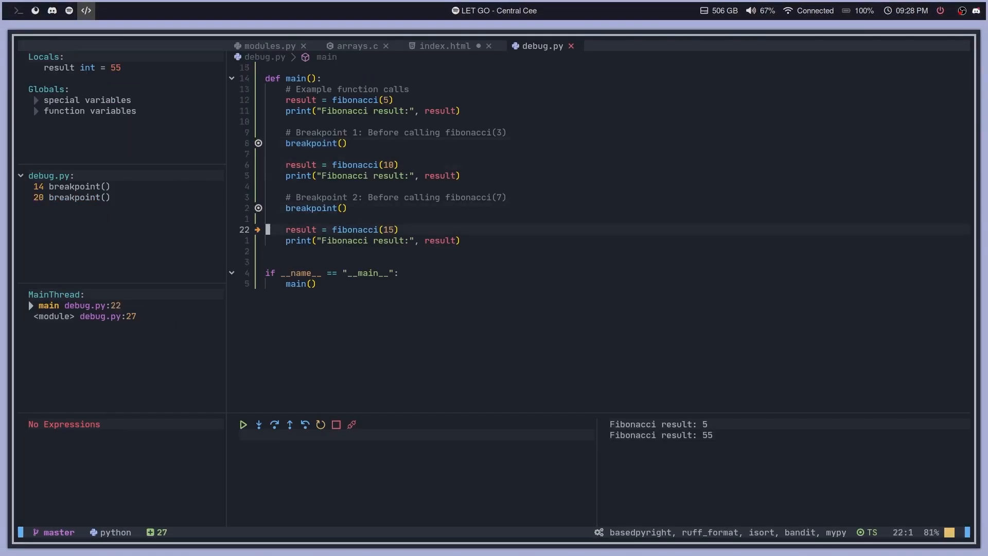